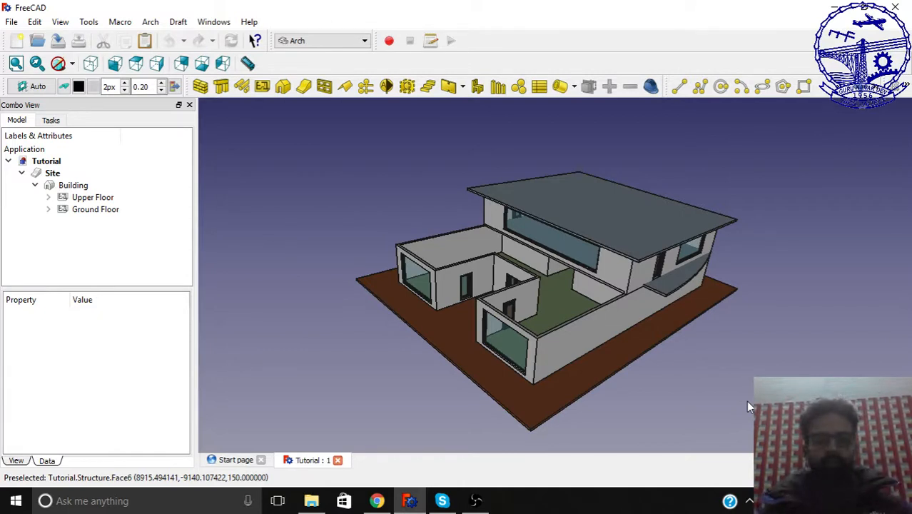
mouse_move(330, 260)
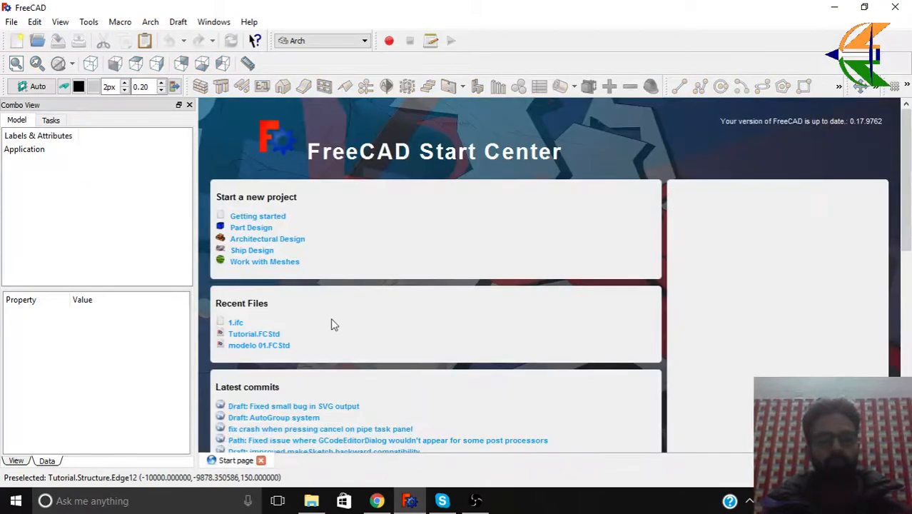
Step: Create a new blank Unnamed document from the File menu
left_click(10, 21)
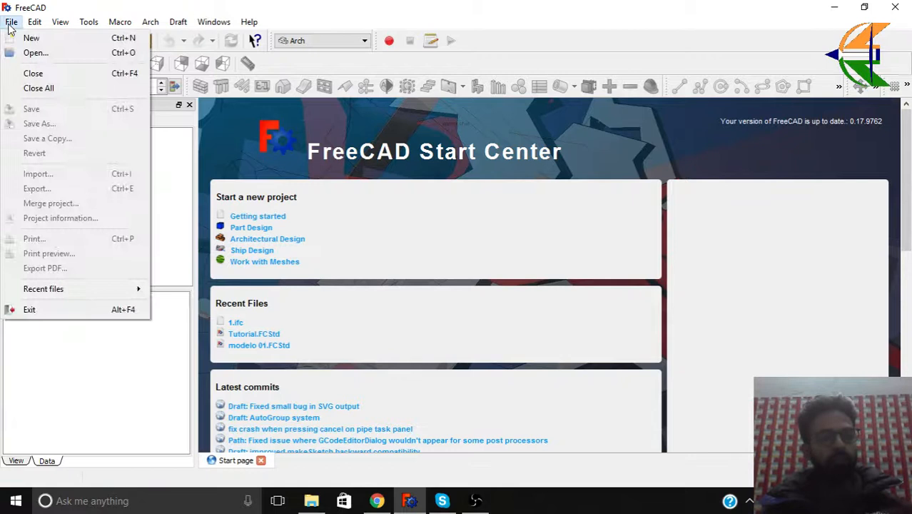
left_click(32, 38)
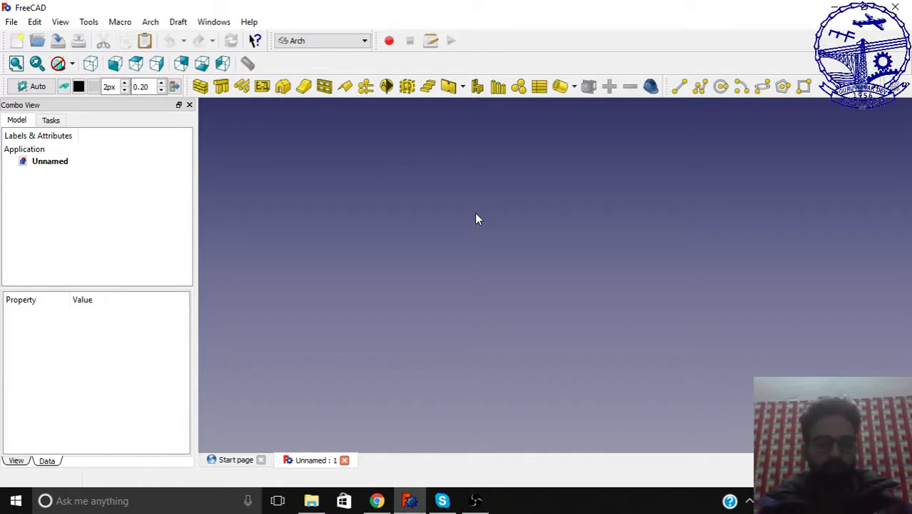
mouse_move(478, 217)
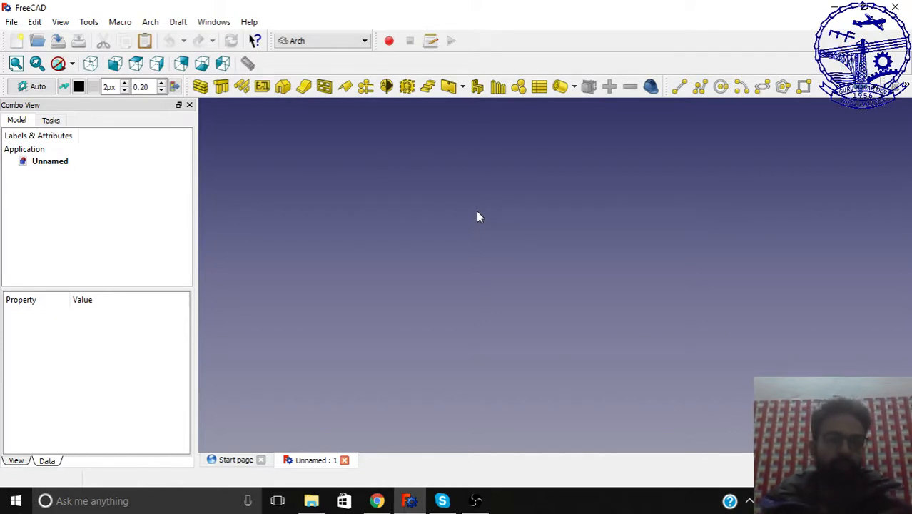
Step: Open the workbench list and scroll through it, keeping Arch active
left_click(321, 40)
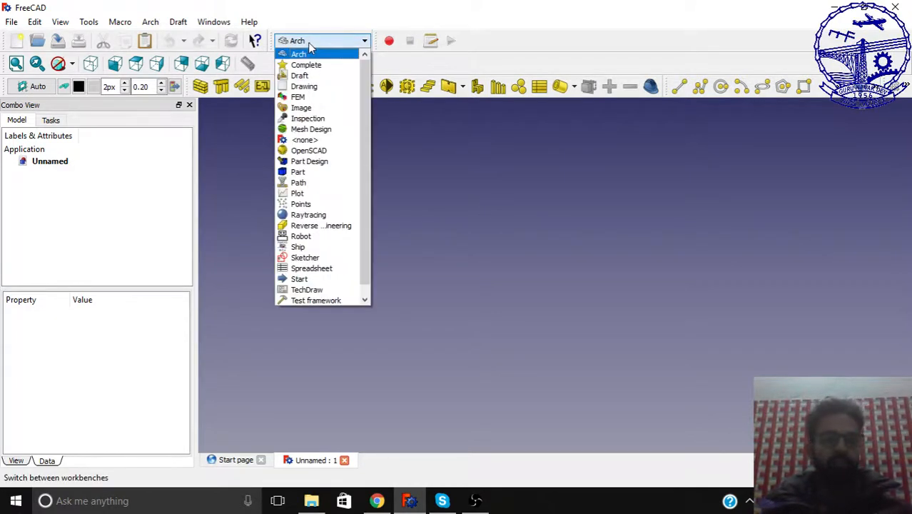
scroll("down", 3)
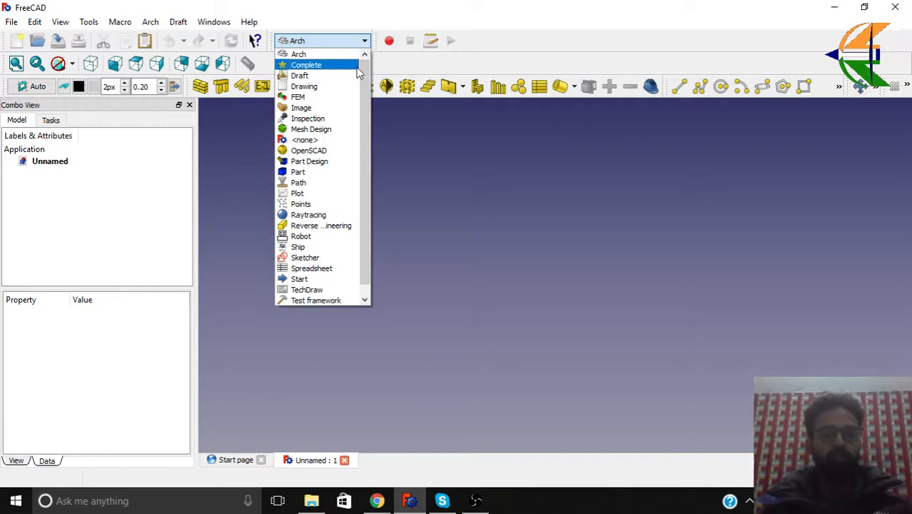
mouse_move(310, 75)
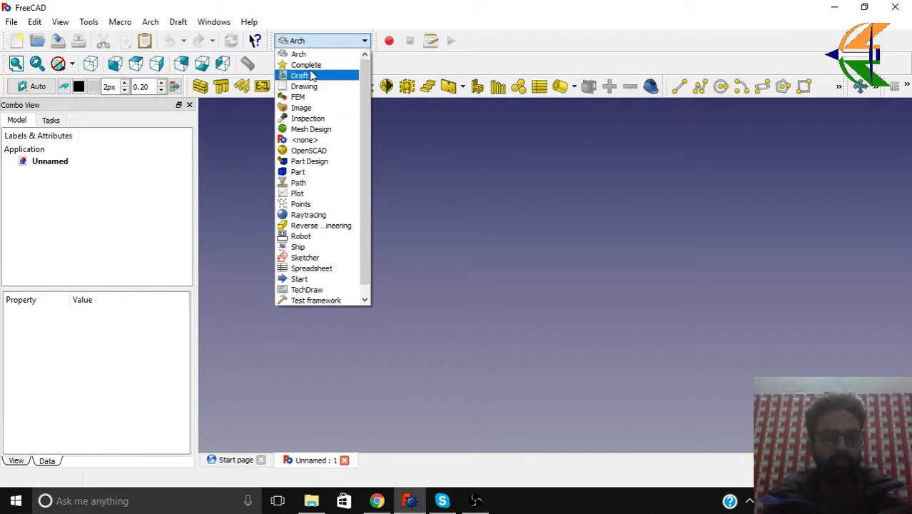
mouse_move(306, 257)
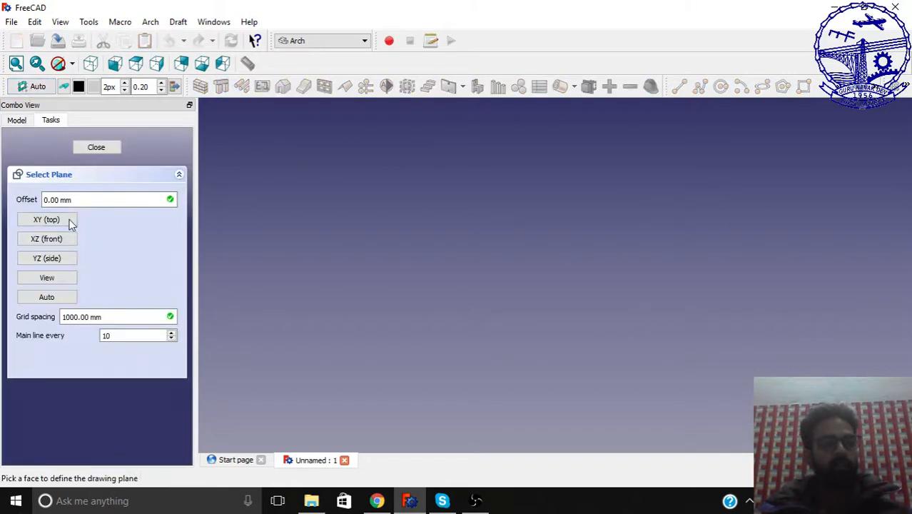
Step: Set the drawing plane to XY (top) and view the empty scene from the top
left_click(47, 219)
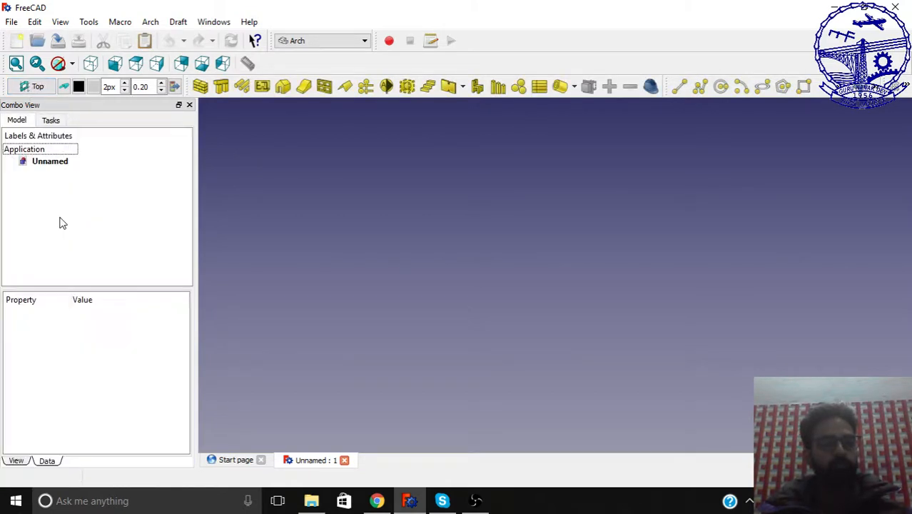
left_click(155, 63)
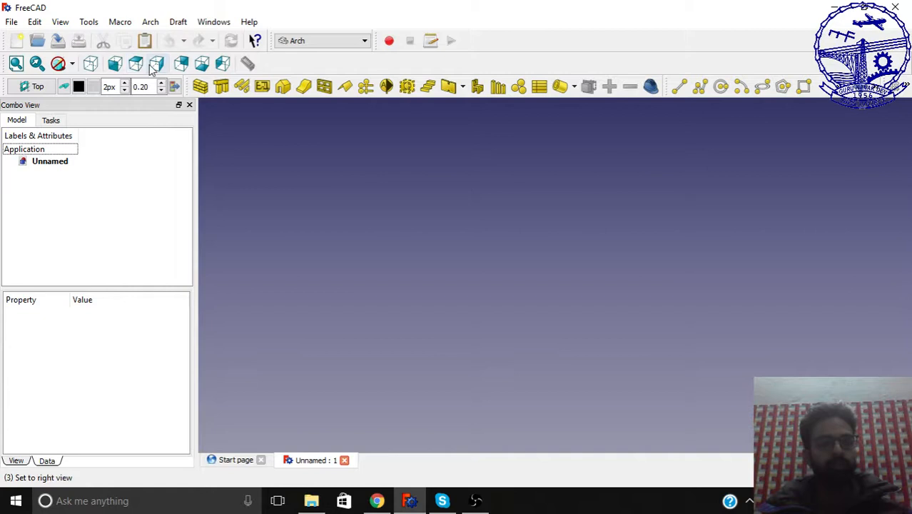
left_click(115, 64)
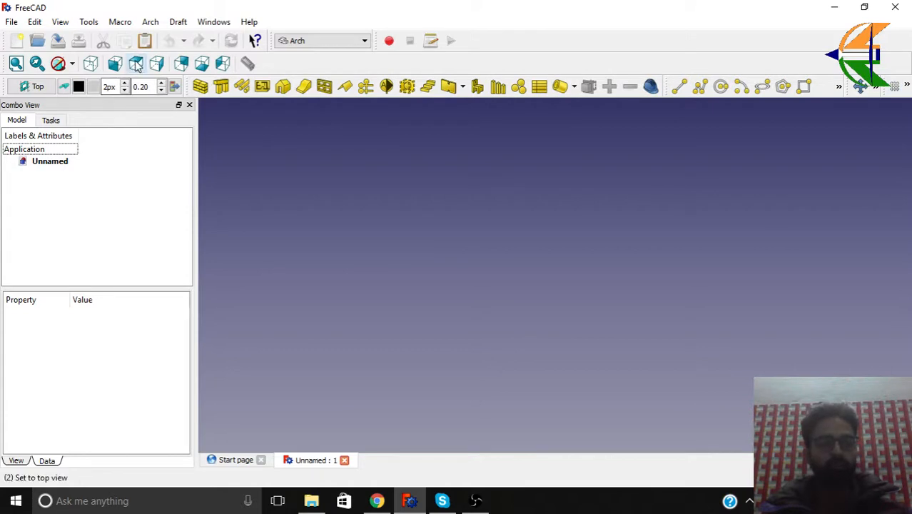
mouse_move(236, 135)
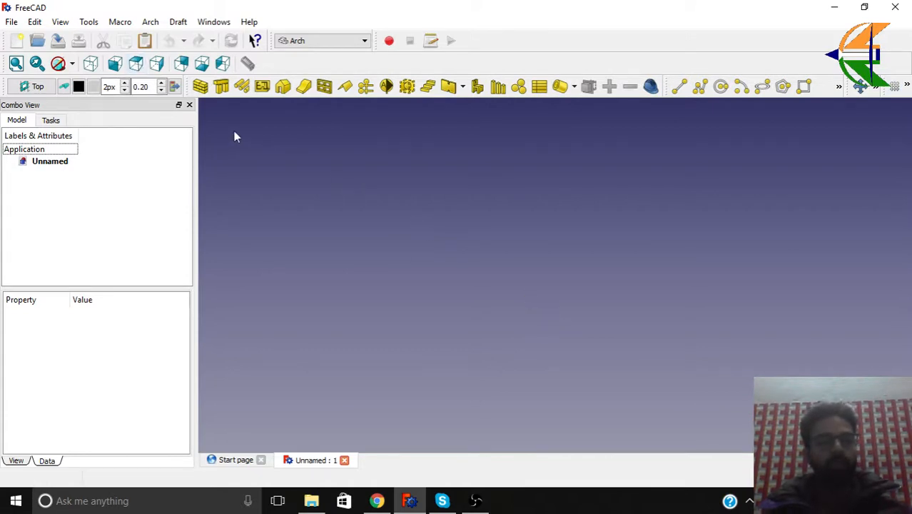
mouse_move(217, 131)
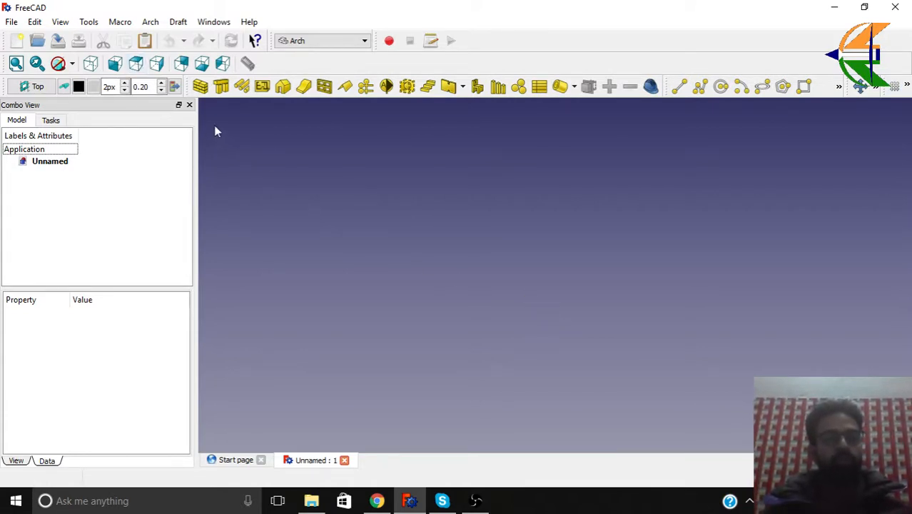
left_click(221, 86)
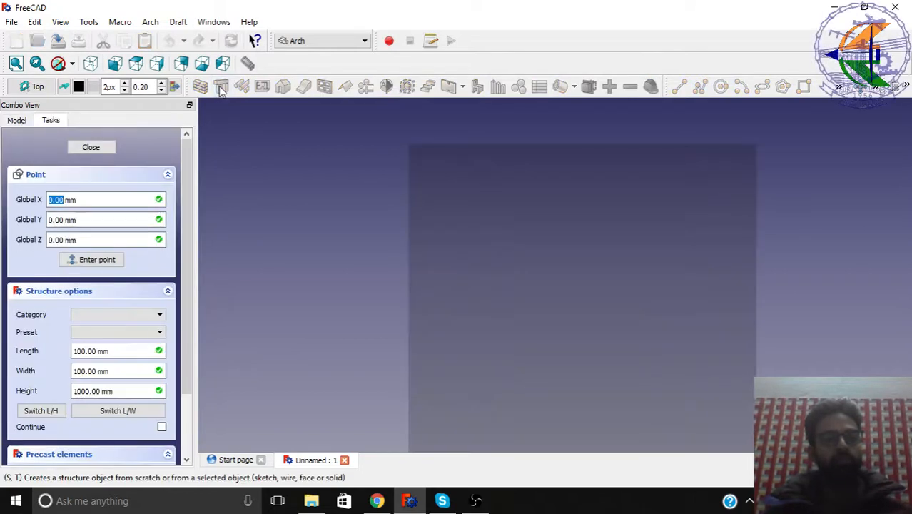
mouse_move(431, 229)
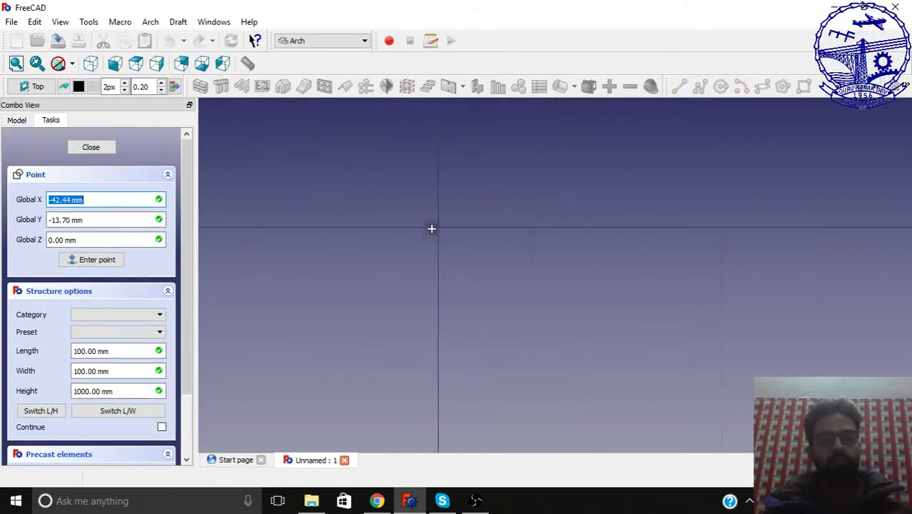
mouse_move(204, 305)
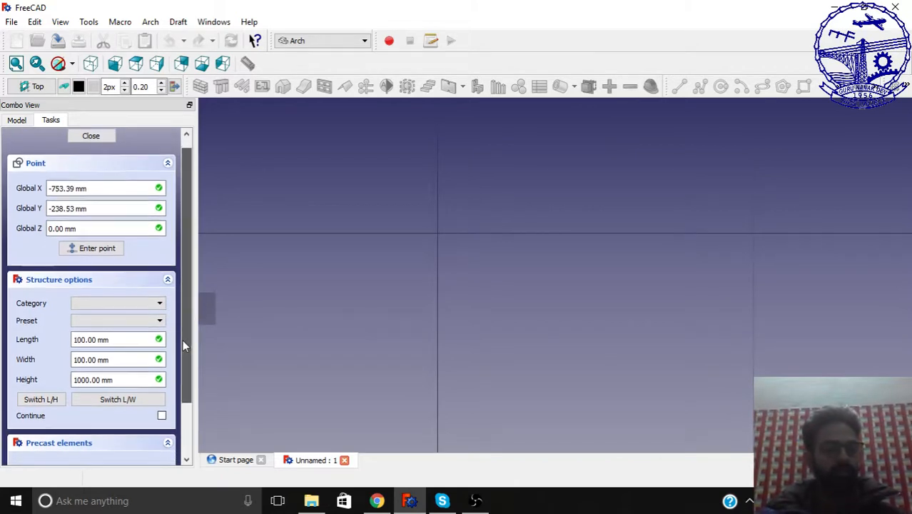
scroll("down", 3)
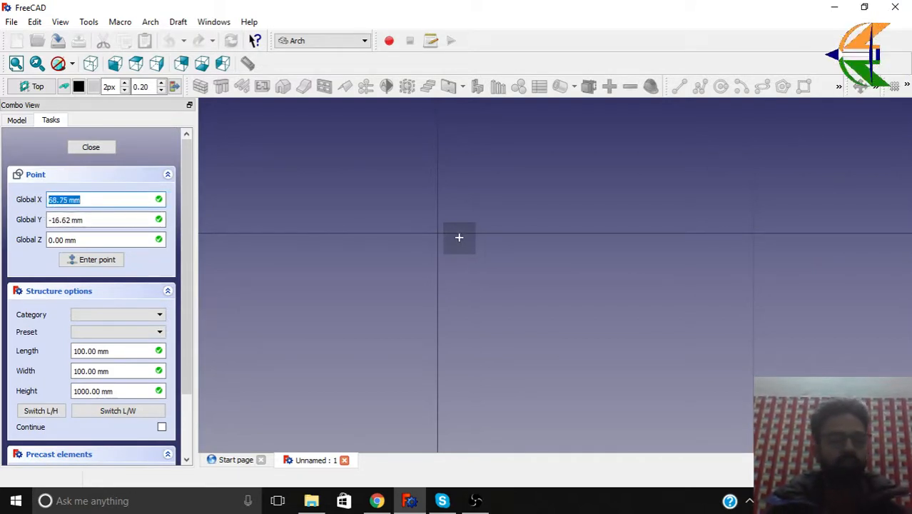
left_click(91, 147)
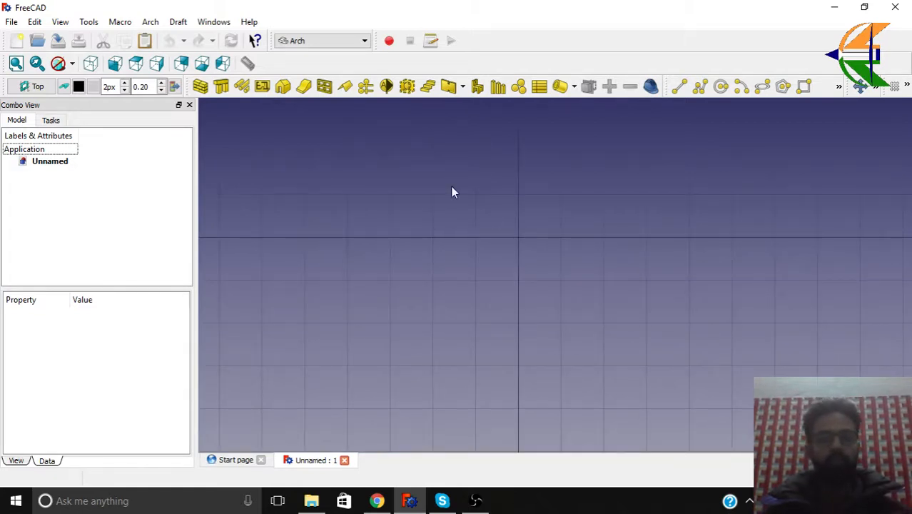
left_click(321, 40)
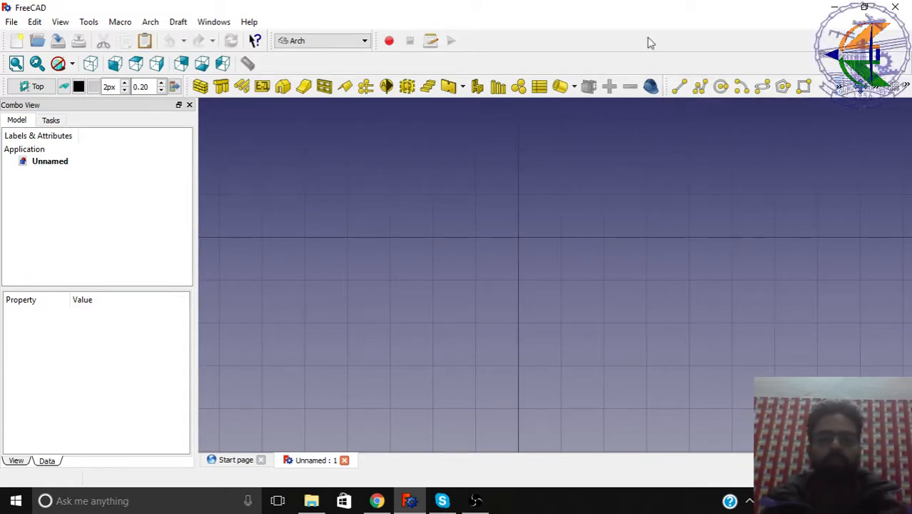
Step: Change the active workbench from Arch to Sketcher
left_click(321, 40)
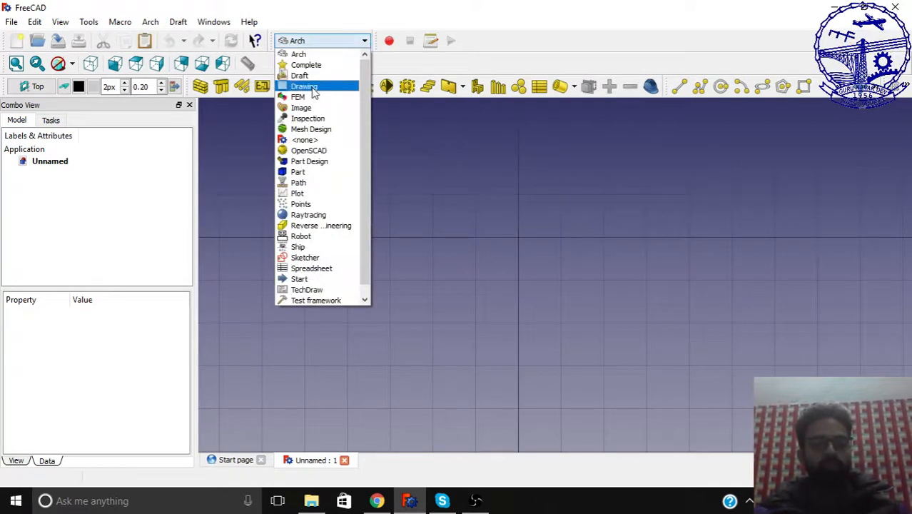
left_click(297, 53)
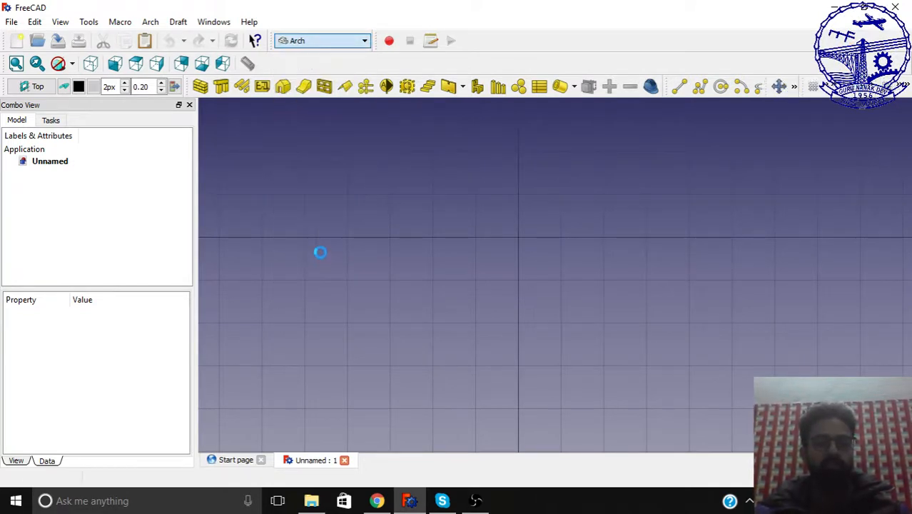
left_click(321, 40)
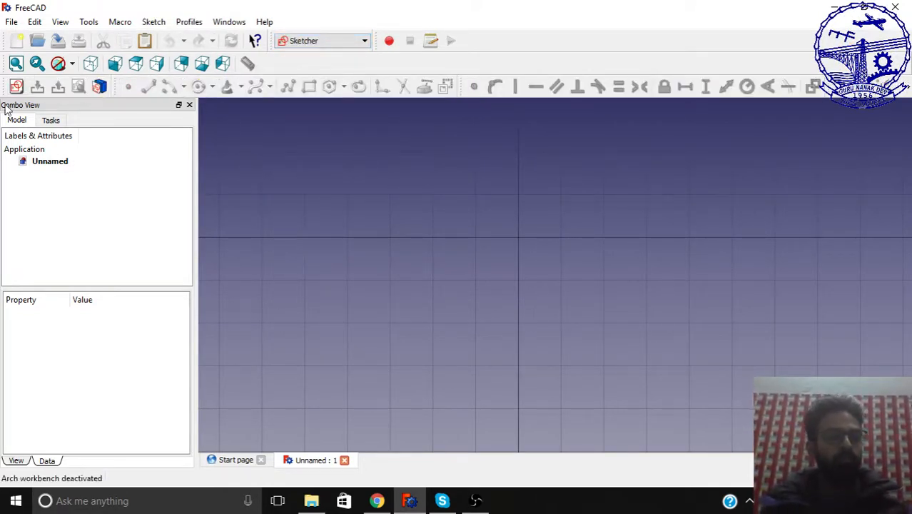
mouse_move(15, 86)
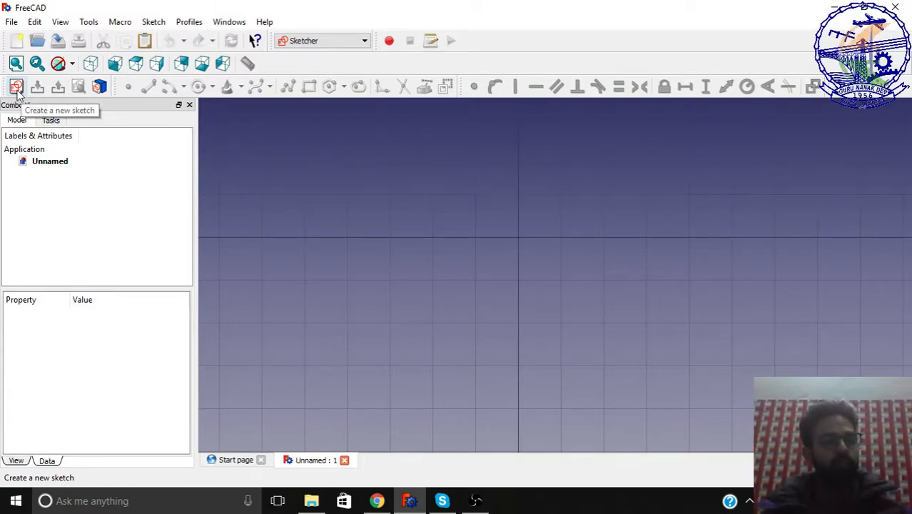
Step: Create a new sketch, accepting the XY-Plane orientation
left_click(16, 86)
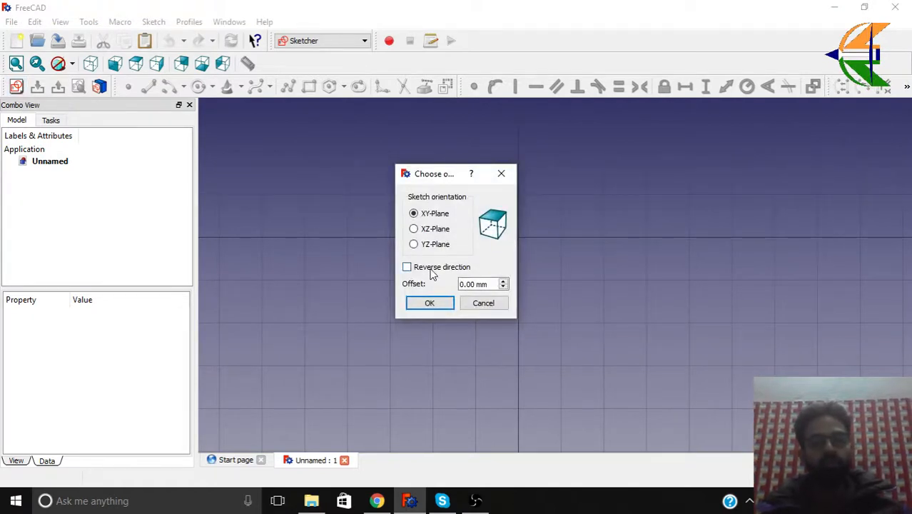
left_click(429, 302)
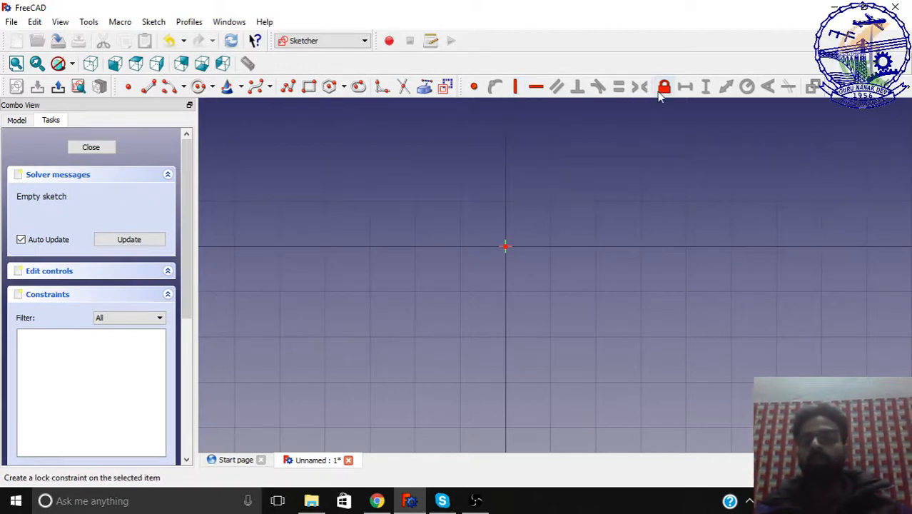
mouse_move(663, 86)
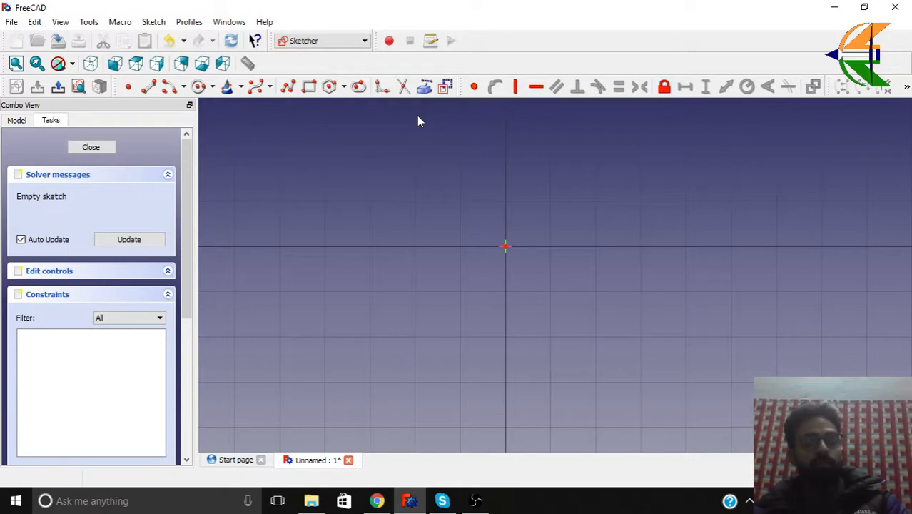
mouse_move(506, 246)
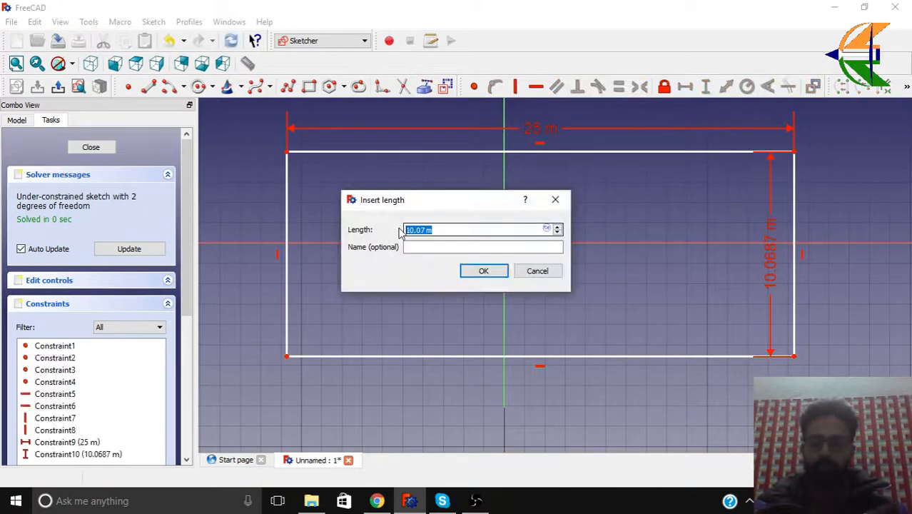
Step: Enter 20 m as the rectangle's vertical side length
type("20 m")
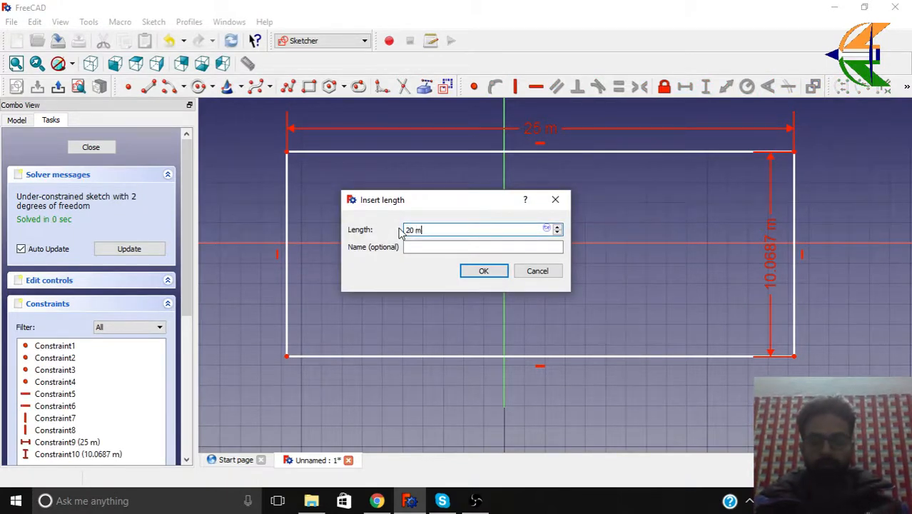
left_click(483, 270)
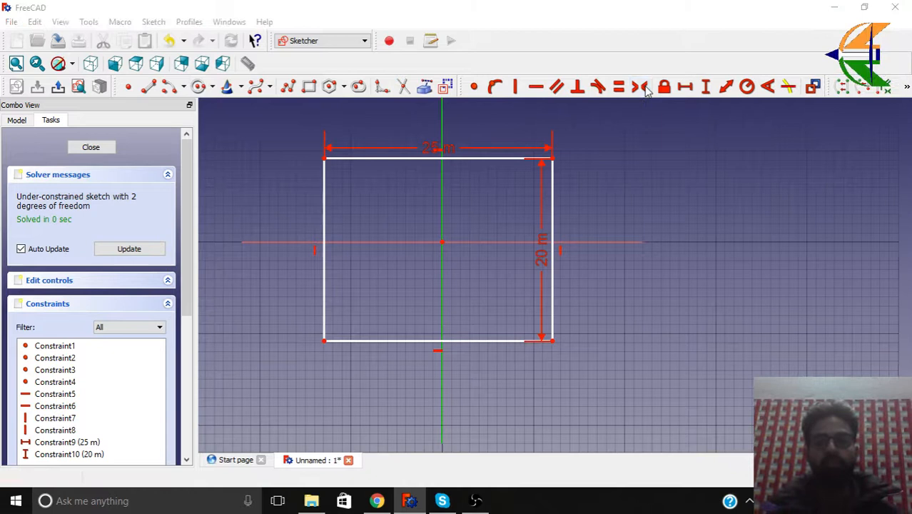
mouse_move(410, 205)
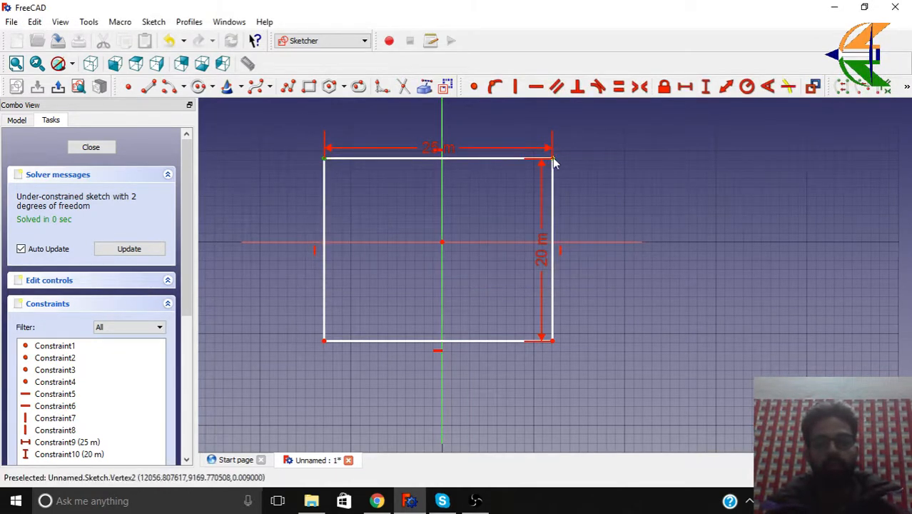
mouse_move(441, 198)
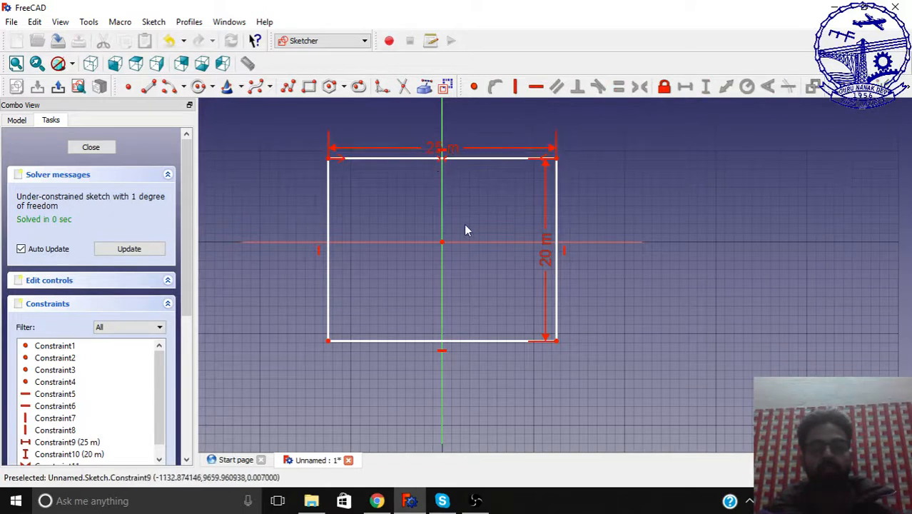
Step: Re-enter 25 m in the rectangle's width dimension
double_click(443, 150)
type("25")
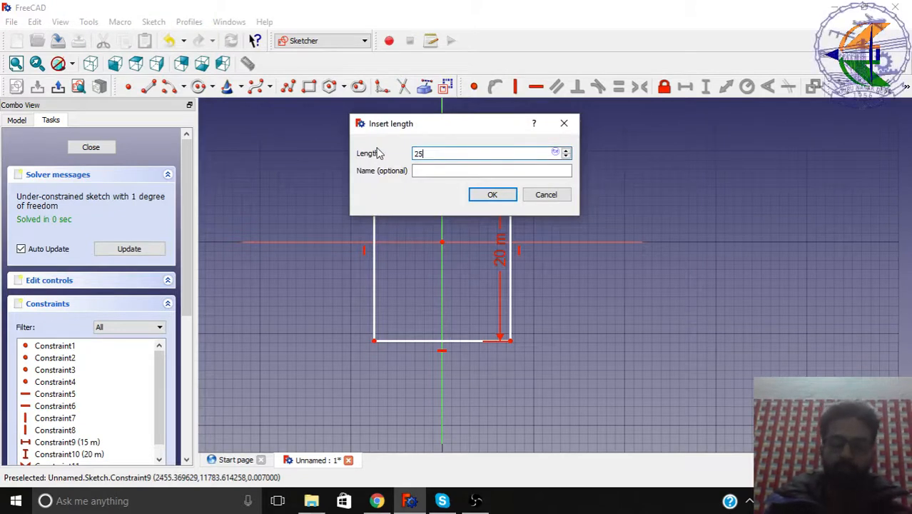
left_click(491, 194)
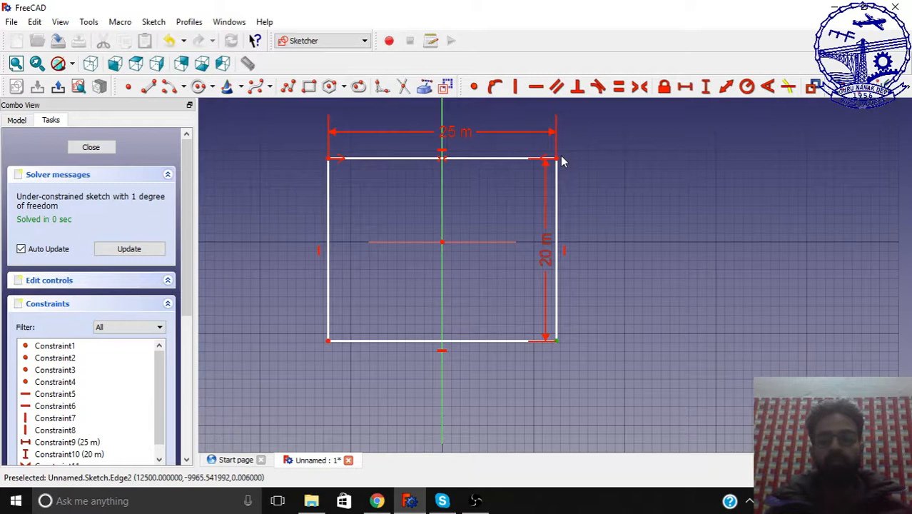
mouse_move(476, 245)
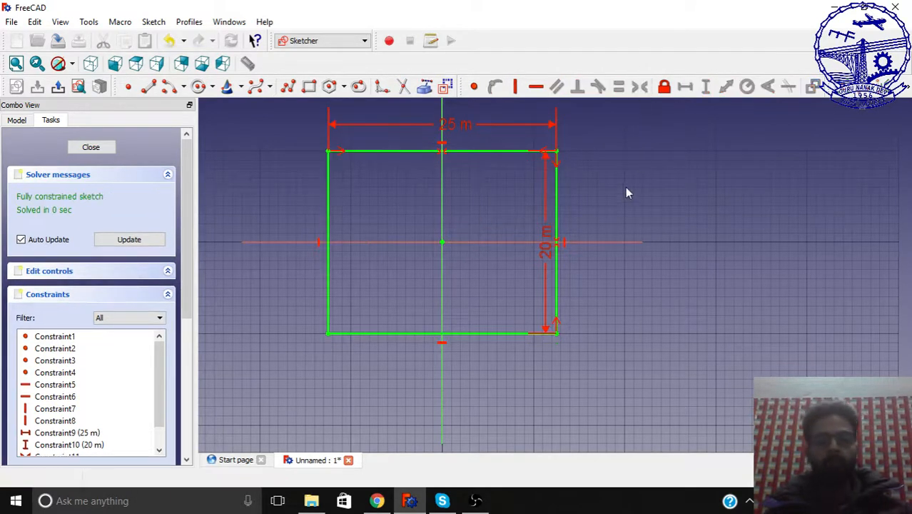
mouse_move(511, 242)
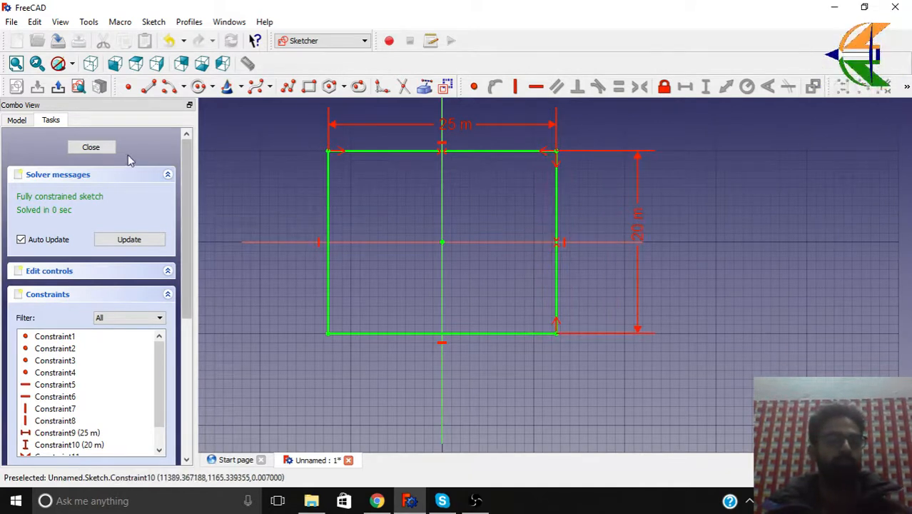
mouse_move(311, 217)
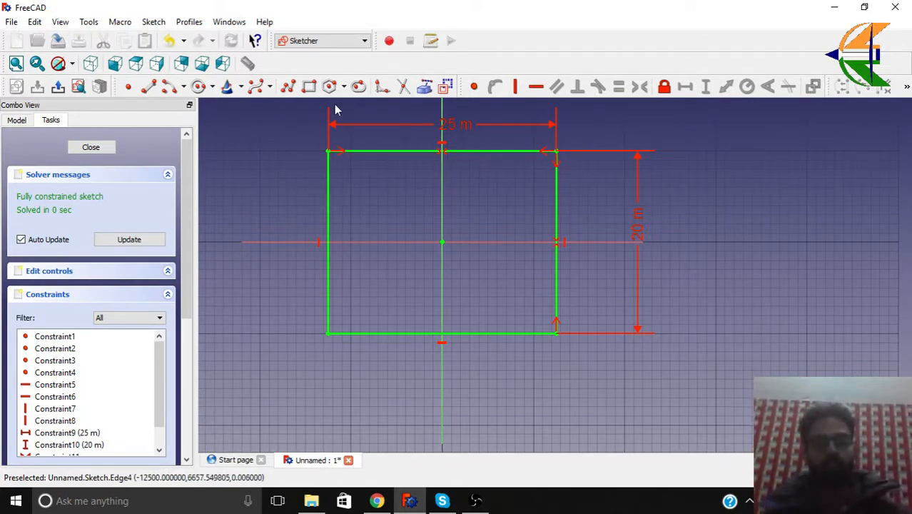
mouse_move(288, 217)
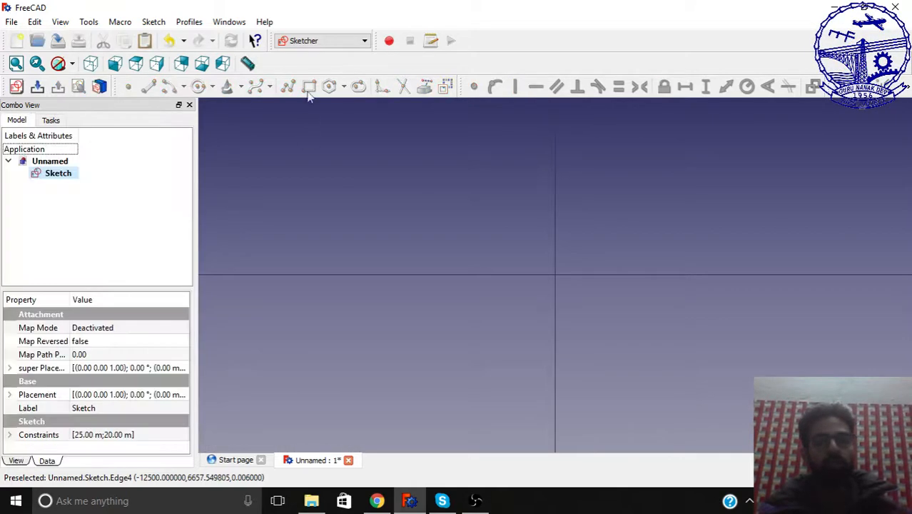
Step: Activate the Arch workbench, zoom to the sketch, and dismiss the context menu
left_click(321, 40)
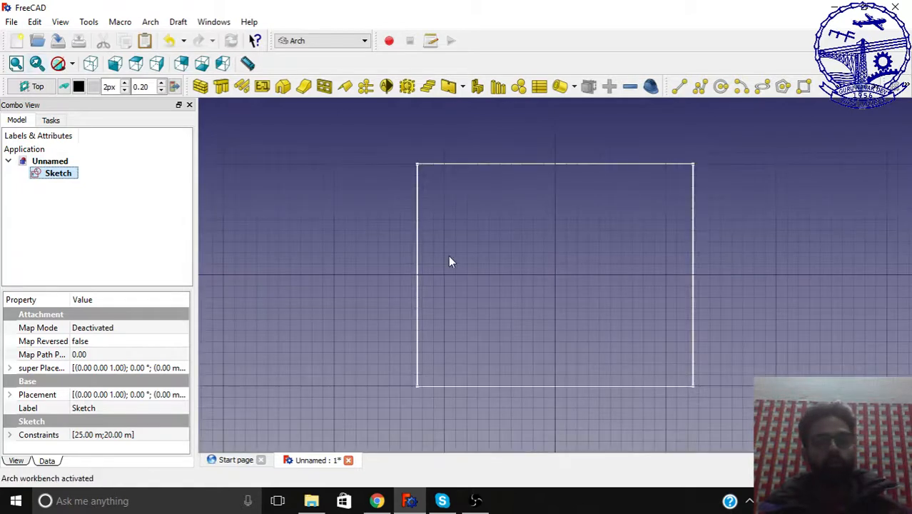
scroll("down", 3)
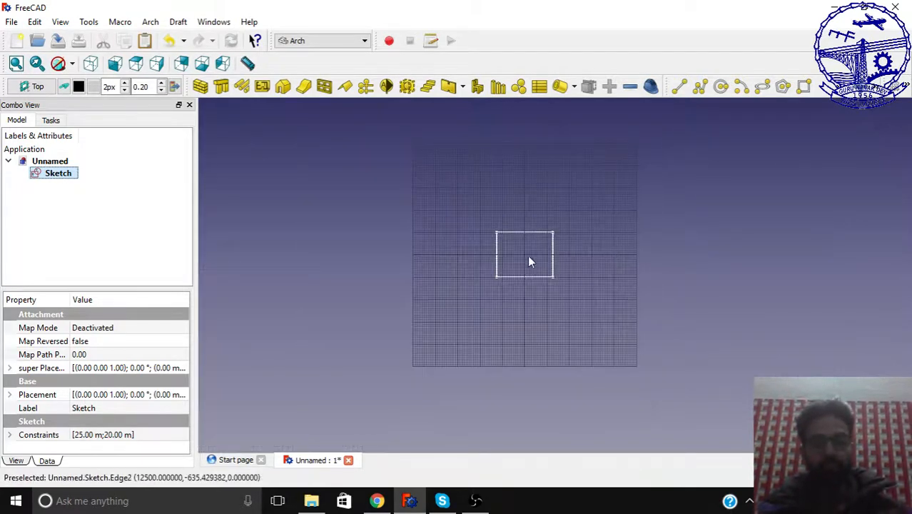
scroll("up", 3)
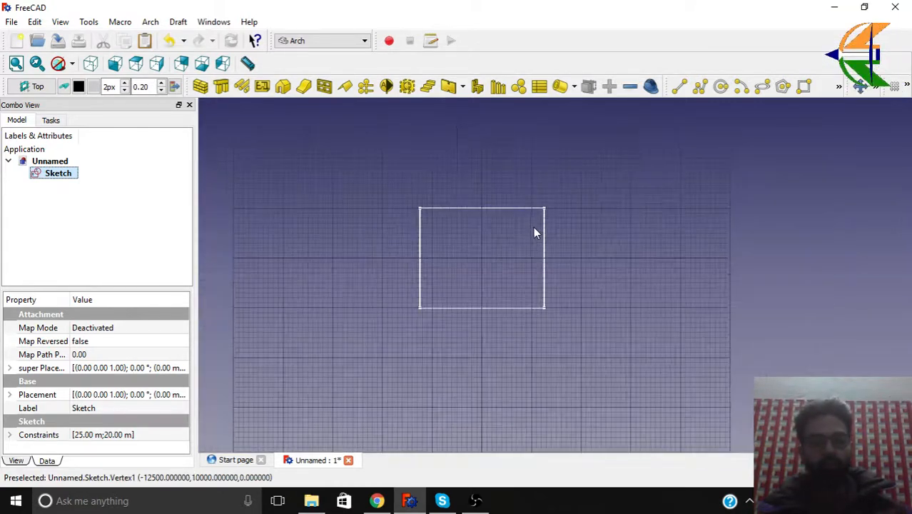
mouse_move(606, 202)
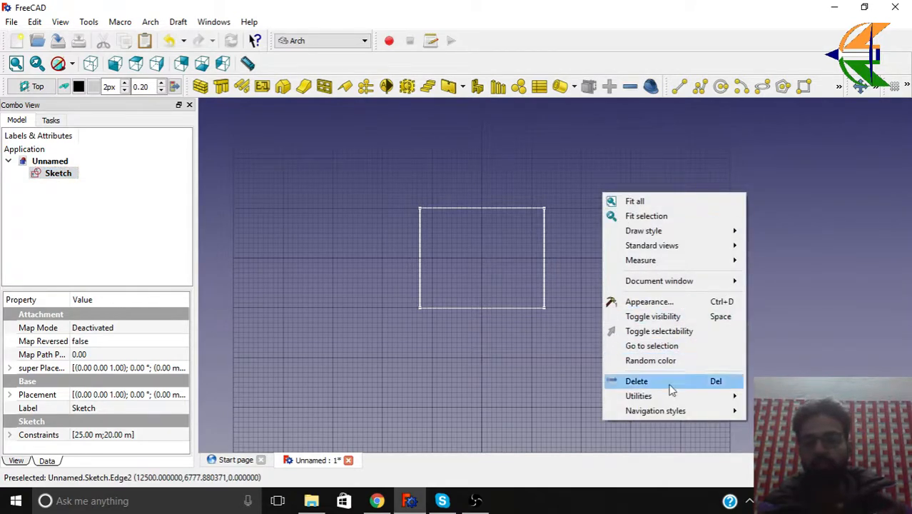
mouse_move(654, 410)
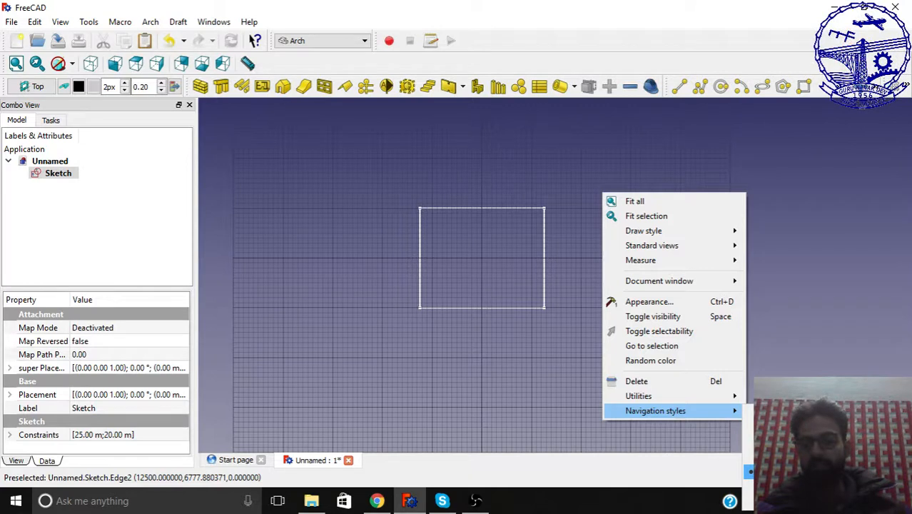
left_click(678, 279)
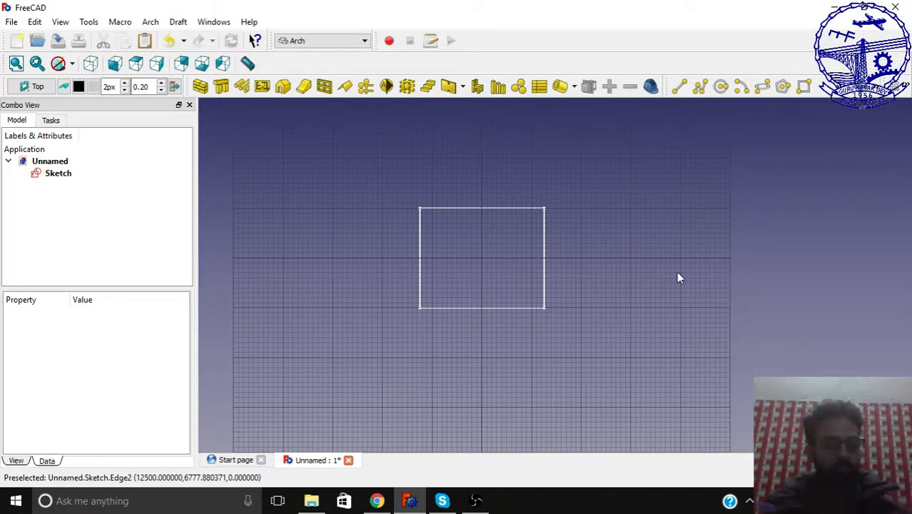
mouse_move(671, 269)
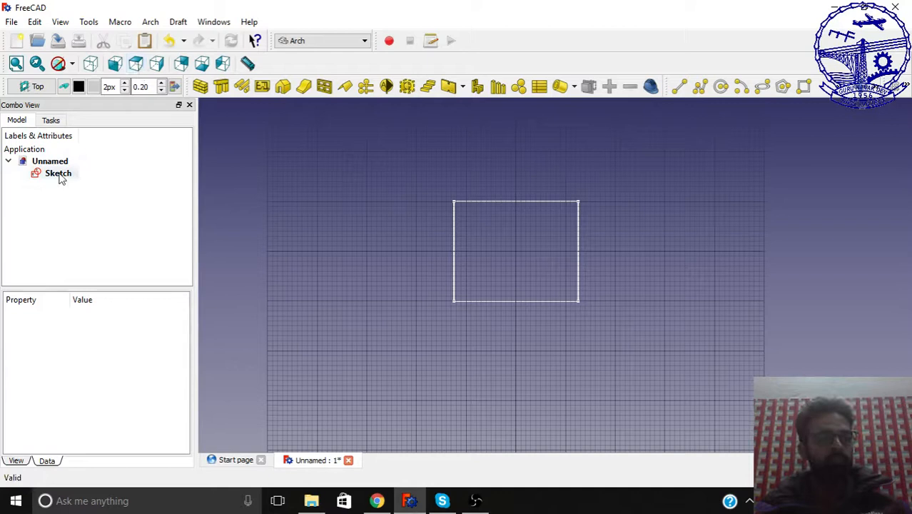
Step: Select Sketch in the tree and generate an Arch Structure from it
left_click(58, 173)
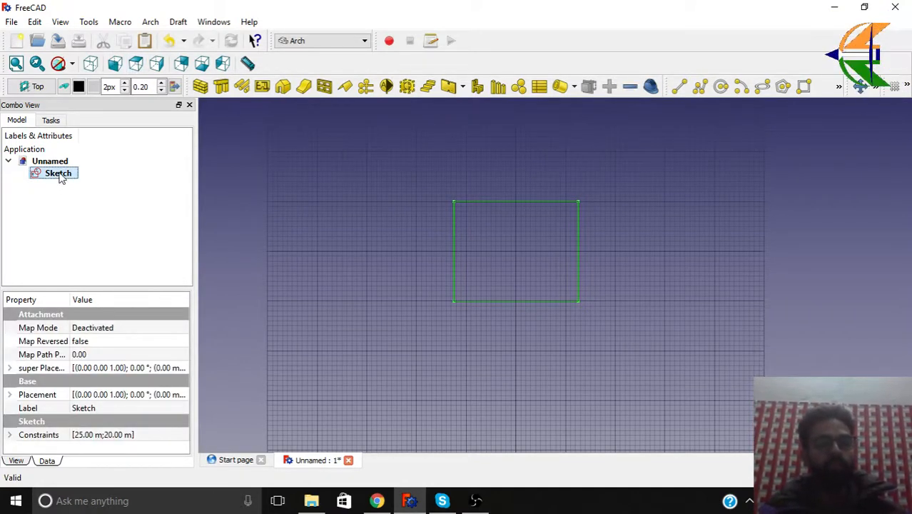
mouse_move(221, 86)
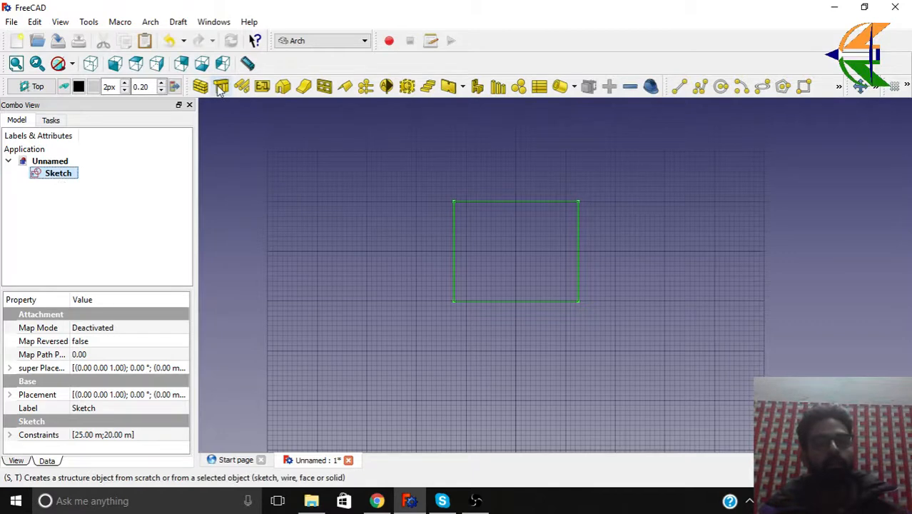
mouse_move(221, 86)
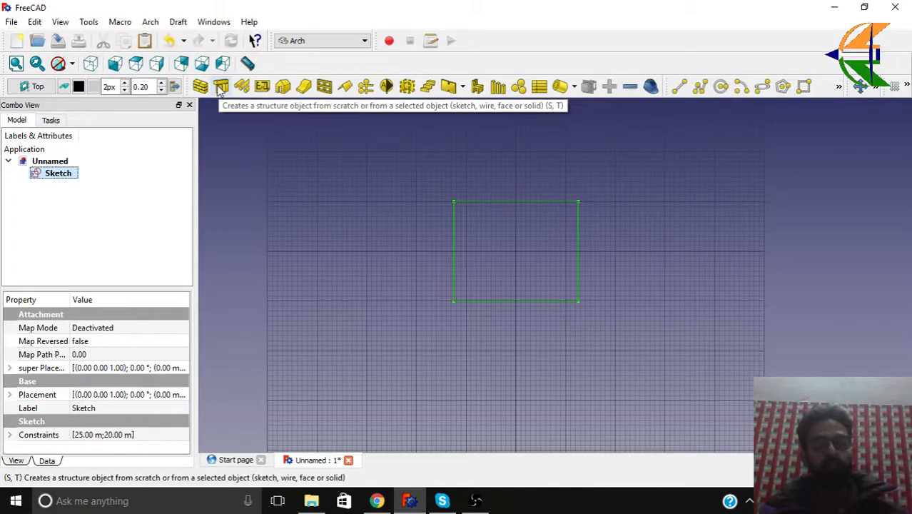
left_click(220, 85)
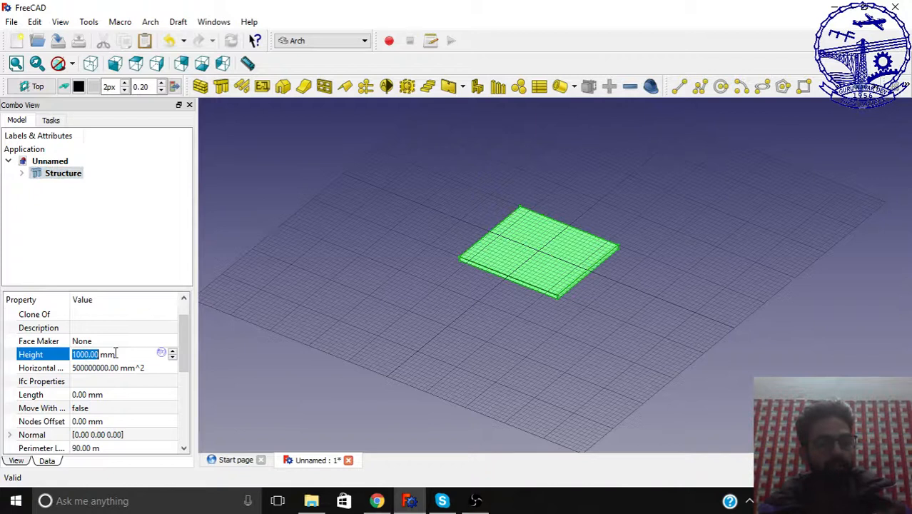
mouse_move(21, 355)
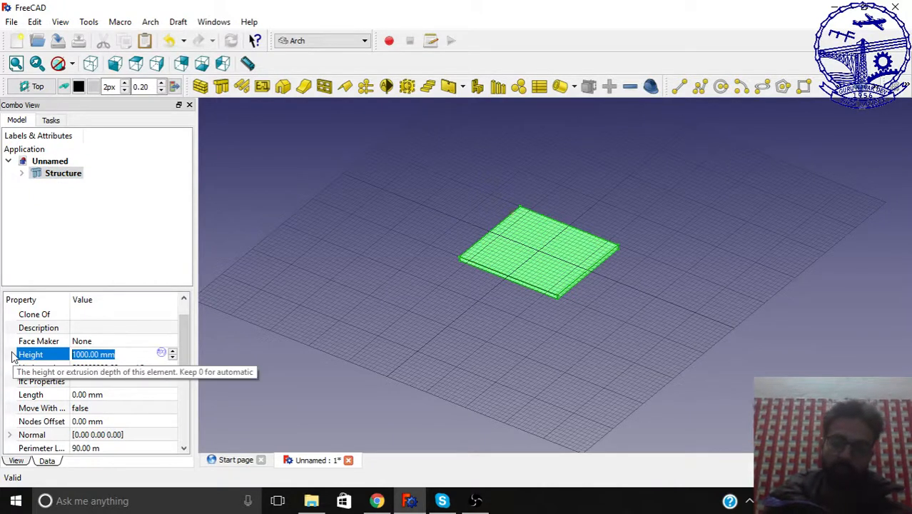
Step: Set the structure Height to 150 mm and its Normal z component to 1
type("150")
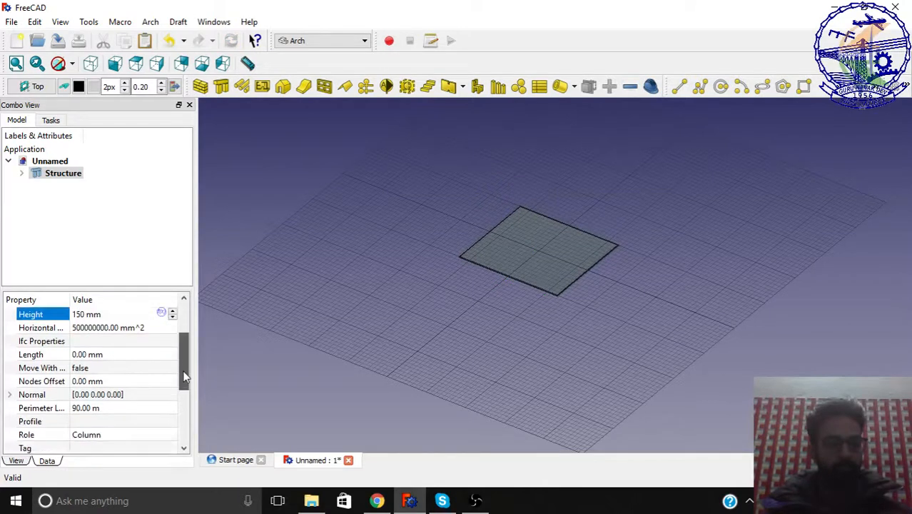
left_click(10, 354)
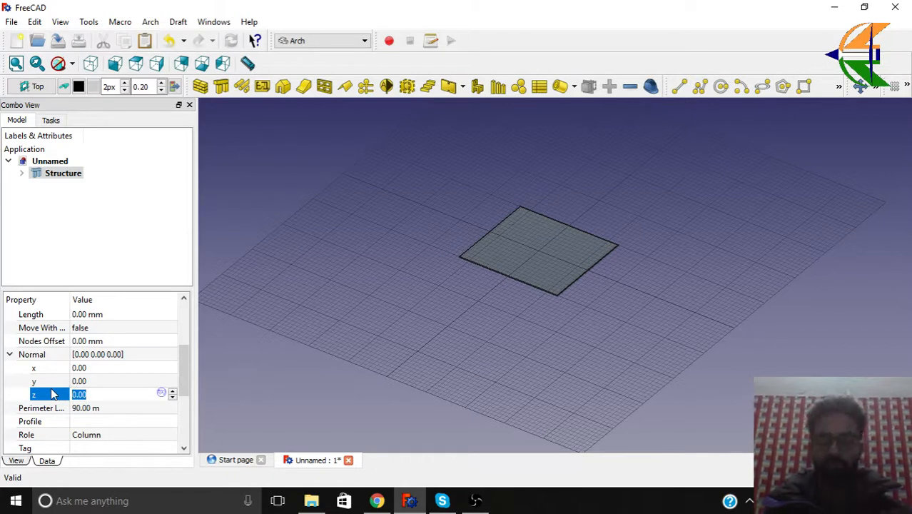
type("1")
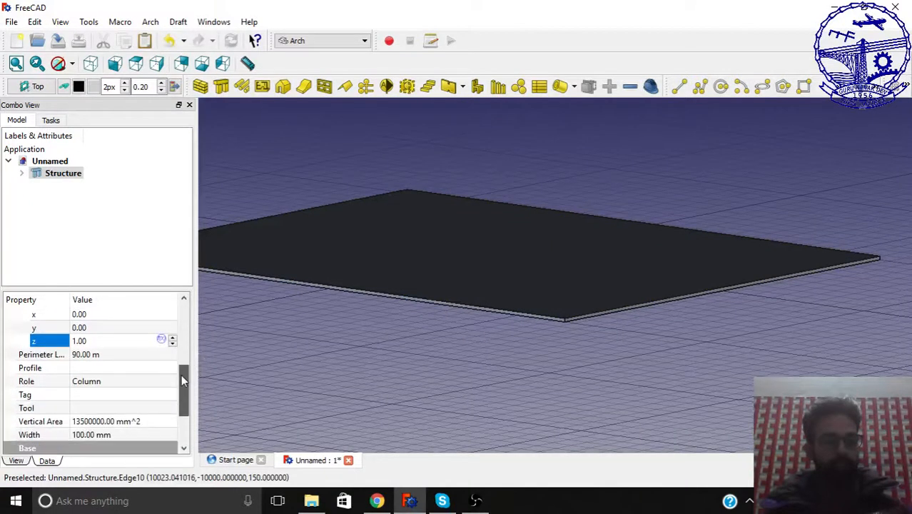
left_click(121, 381)
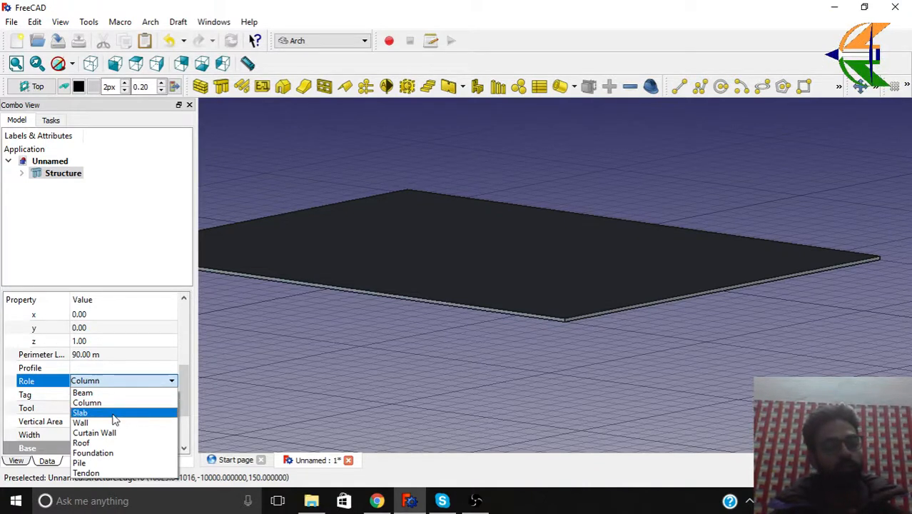
Step: Choose Slab as the 150 mm structure's Role, then orbit to view the slab from above
left_click(80, 412)
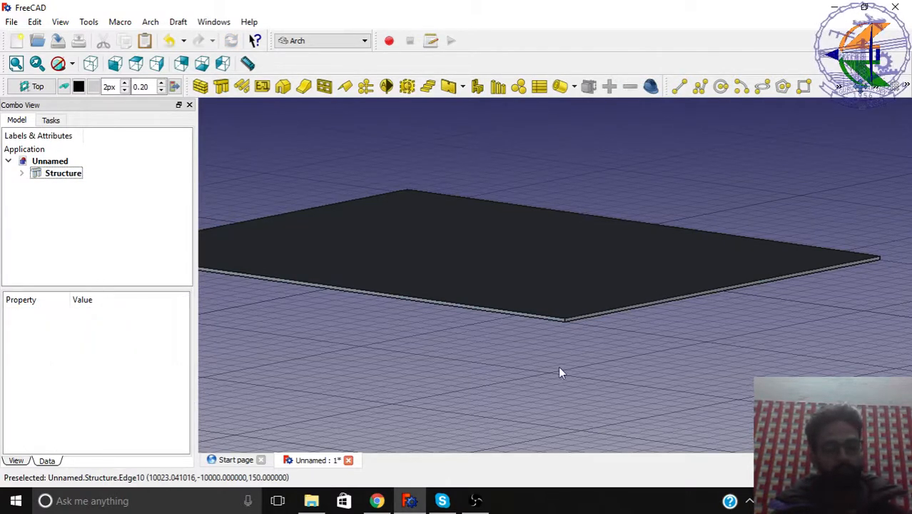
left_click_drag(560, 372, 500, 390)
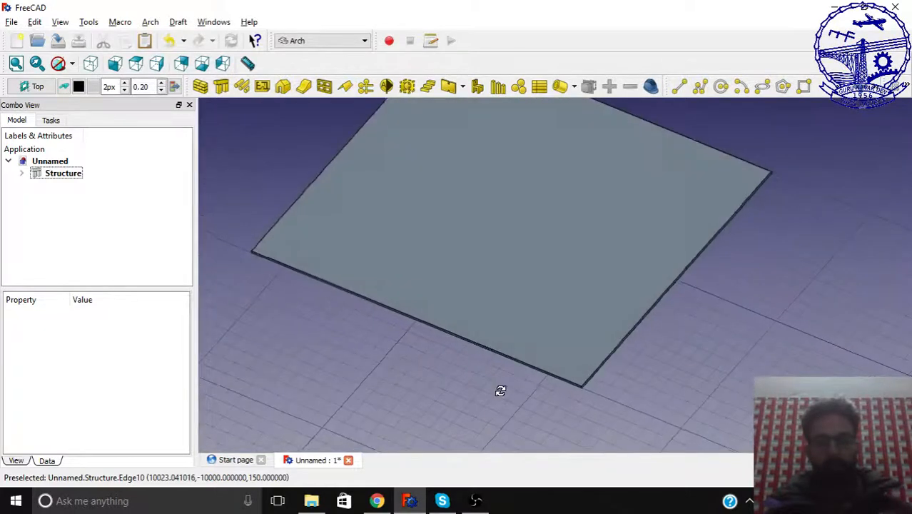